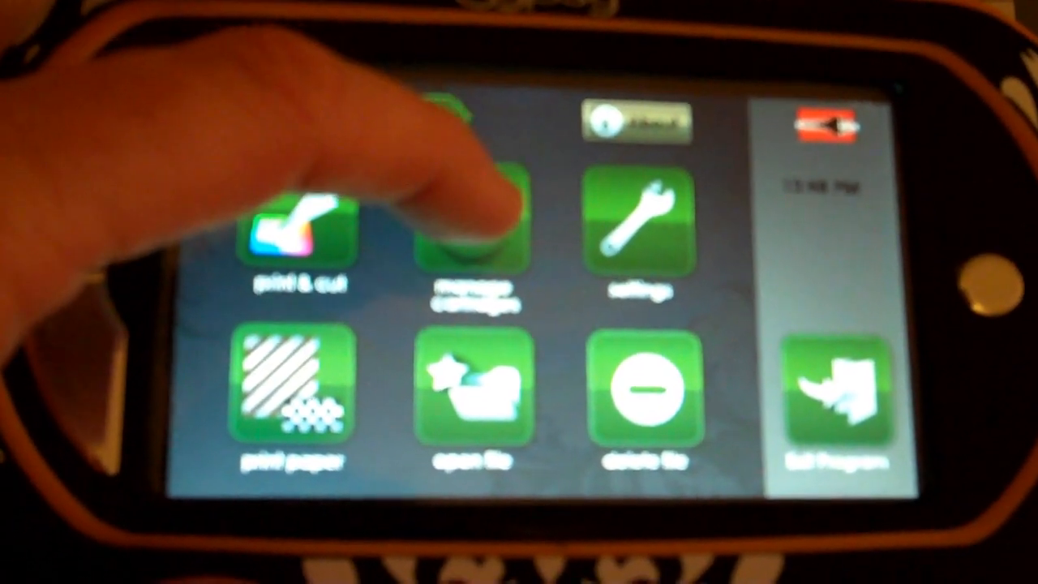
# Open Manage Cartridges to view the library holding the Audrey cartridge
pyautogui.click(463, 235)
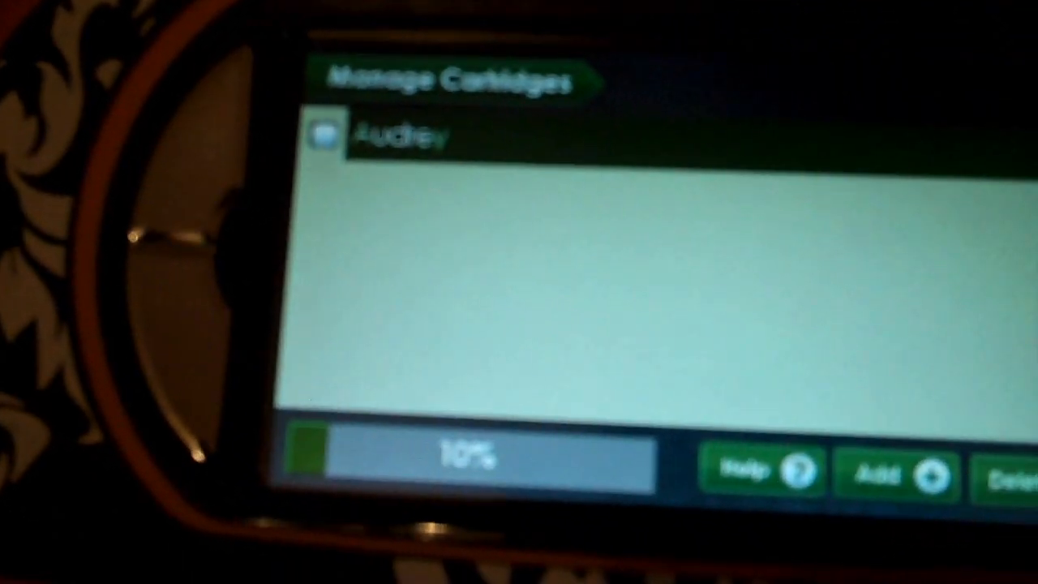
# Start adding a new cartridge from Manage Cartridges
pyautogui.click(895, 475)
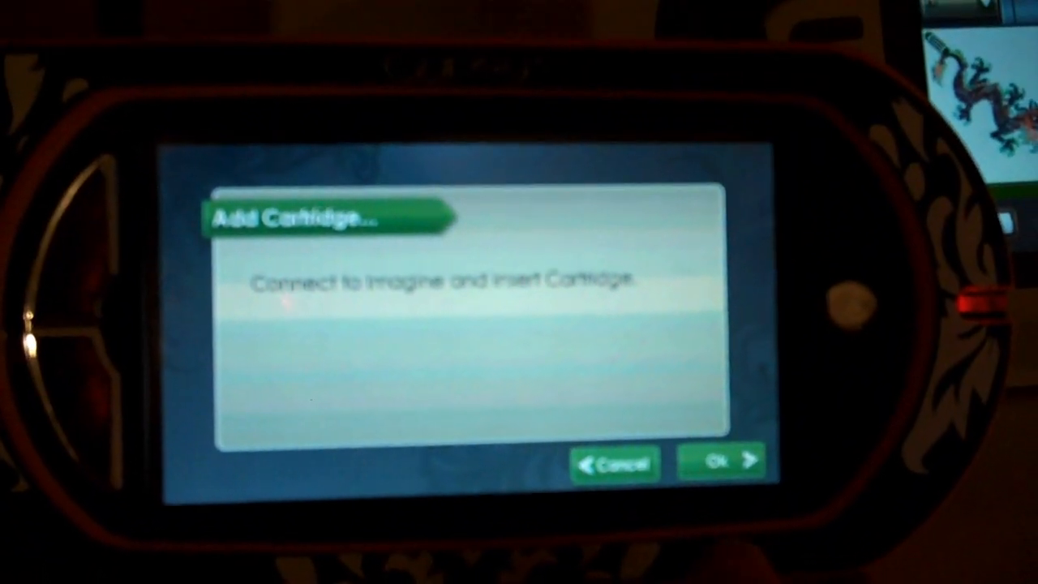
pyautogui.click(720, 462)
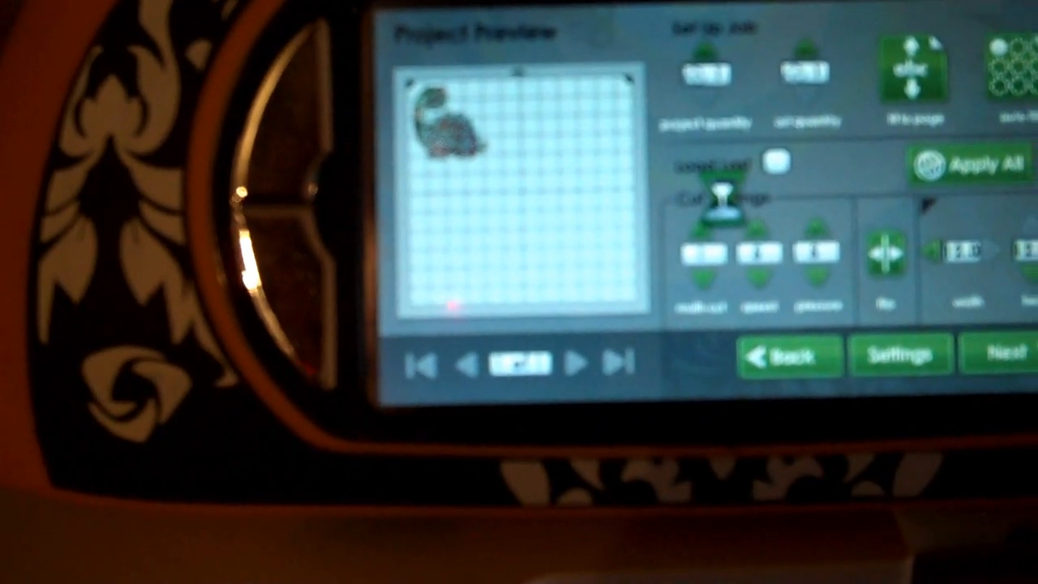
# Accept the dinosaur project preview and move to the cartridge shape keypad
pyautogui.click(1005, 355)
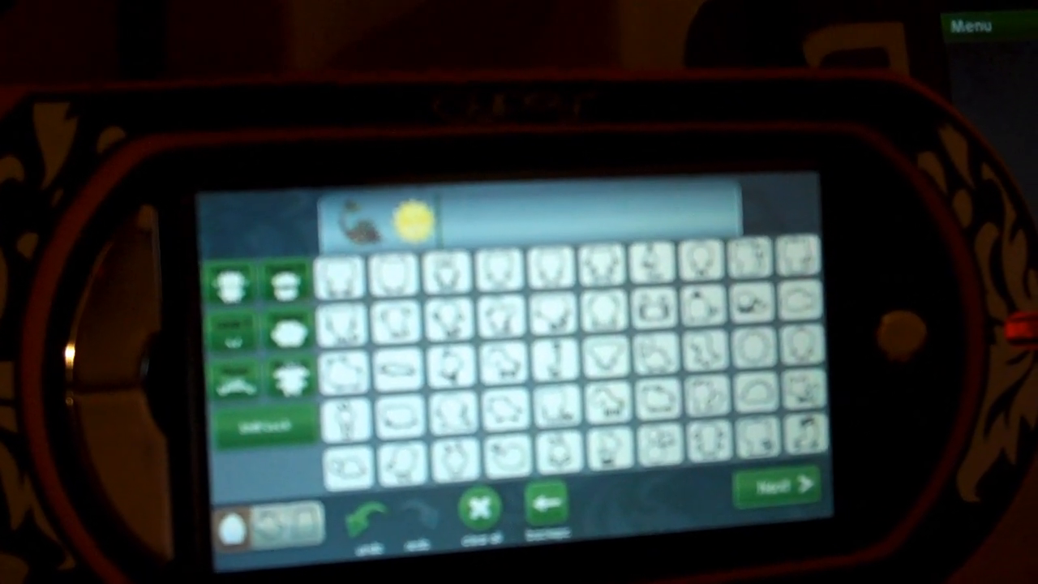
# Proceed with the dinosaur and sun project to print and cut
pyautogui.click(777, 485)
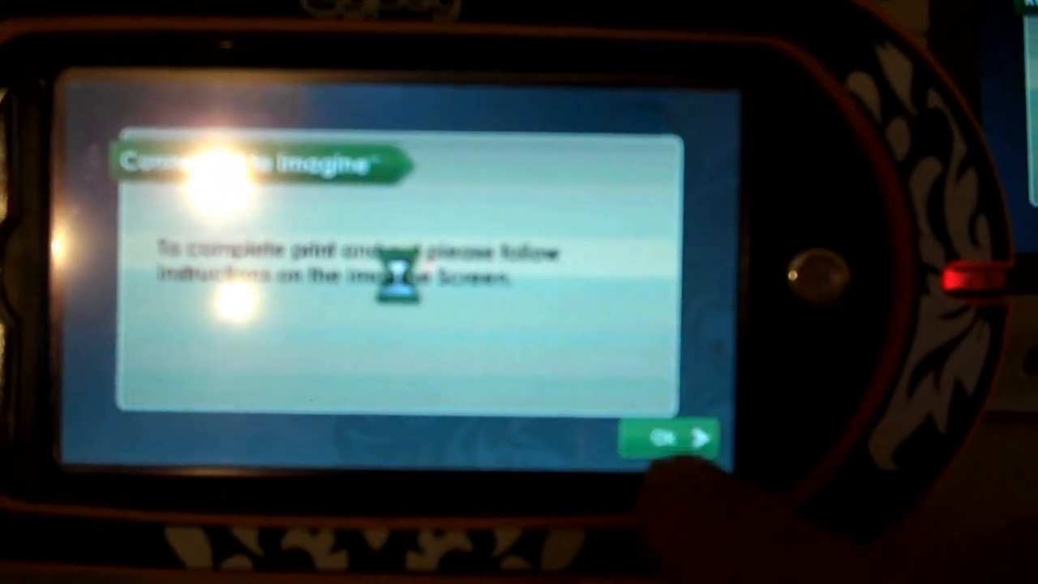
# Acknowledge the Connect to Imagine notice so Imagine finishes the print and cut
pyautogui.click(693, 438)
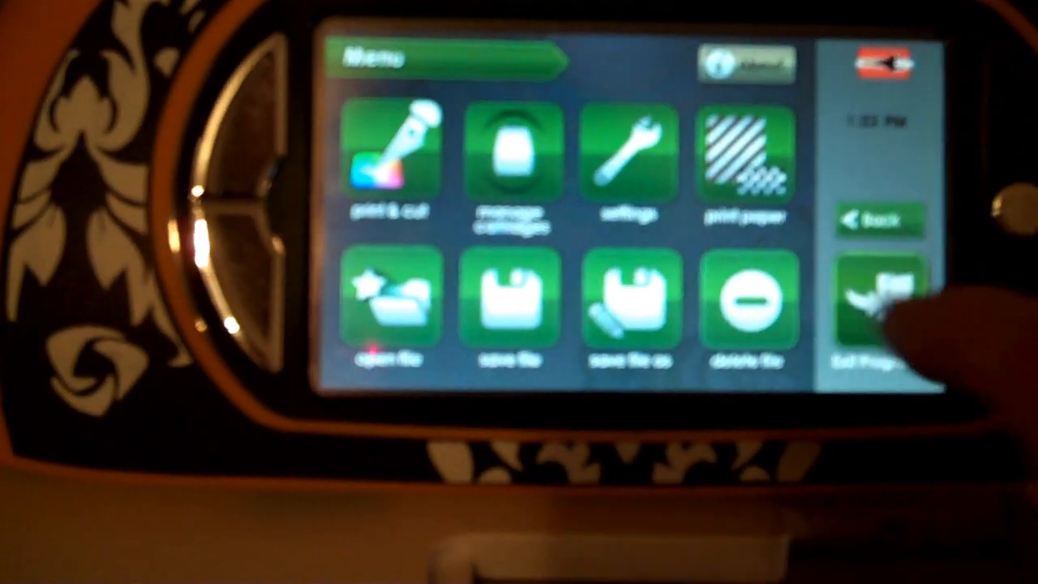
# Exit the Gypsy design program to the Welcome screen and relaunch the Cricut application
pyautogui.click(876, 316)
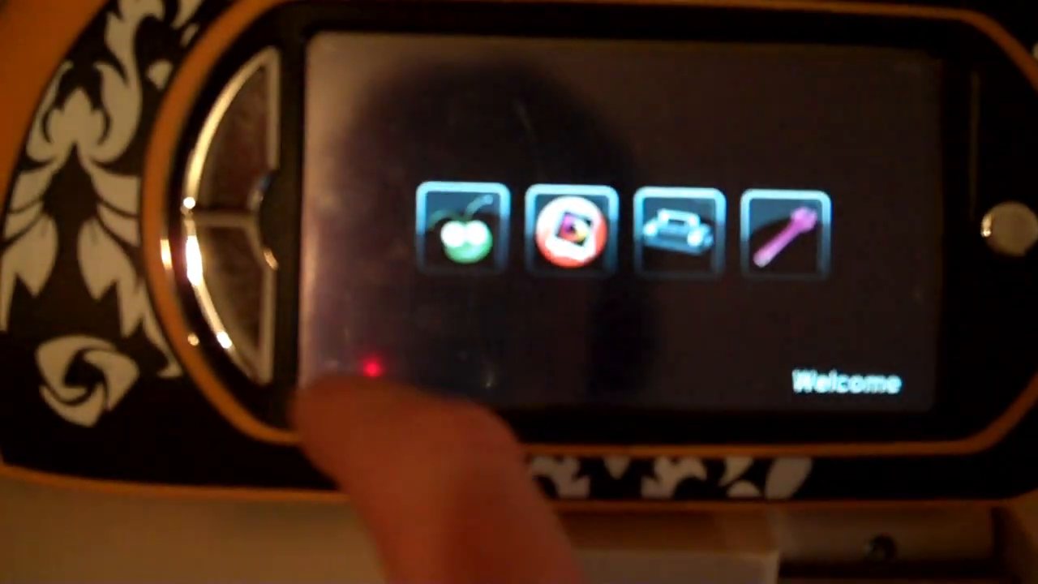
pyautogui.click(470, 233)
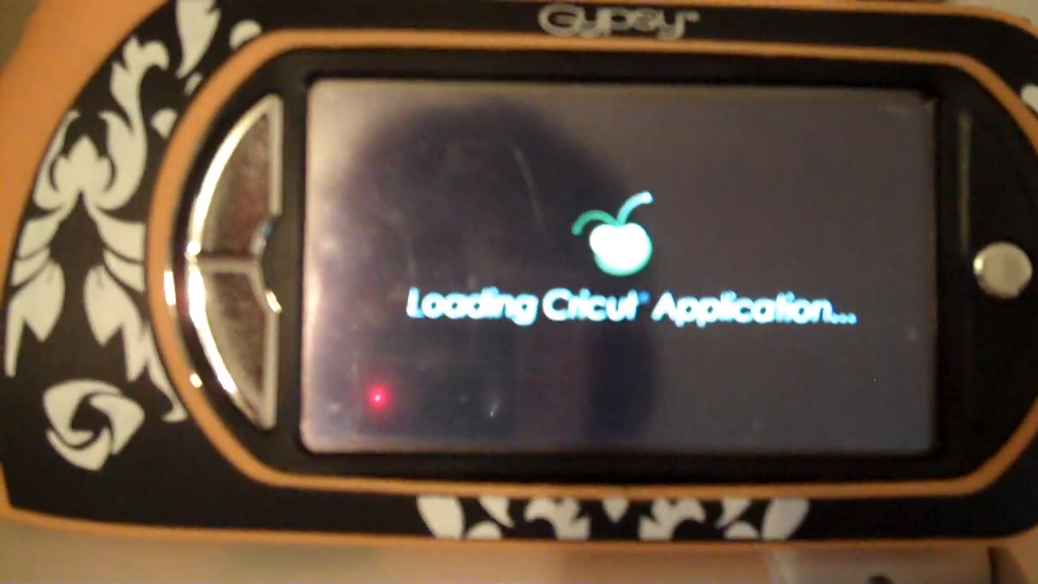